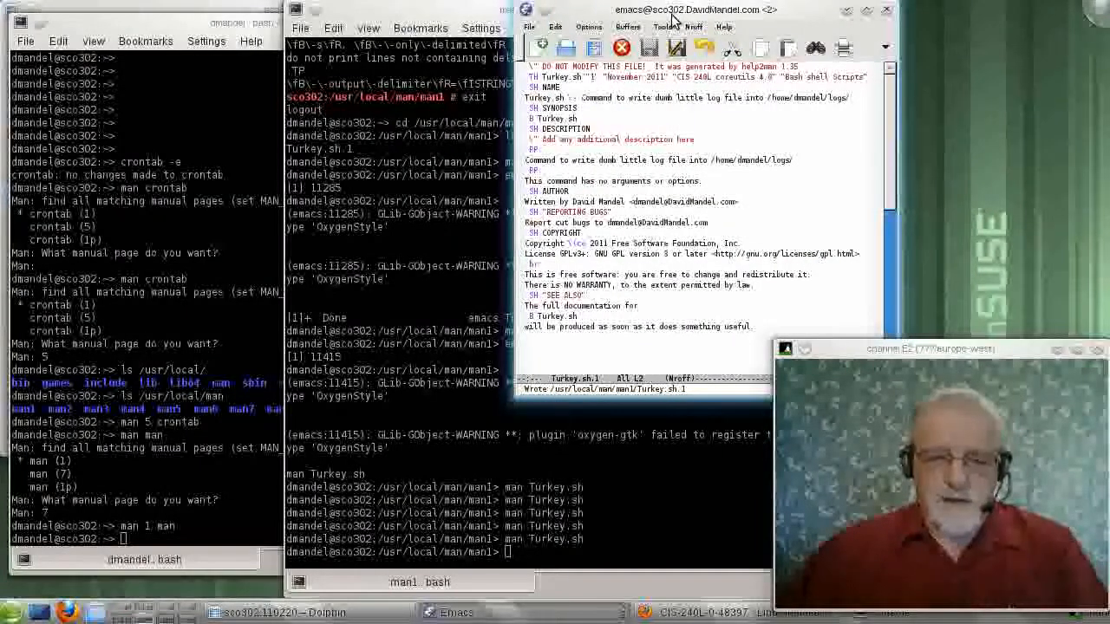
mouse_move(668, 26)
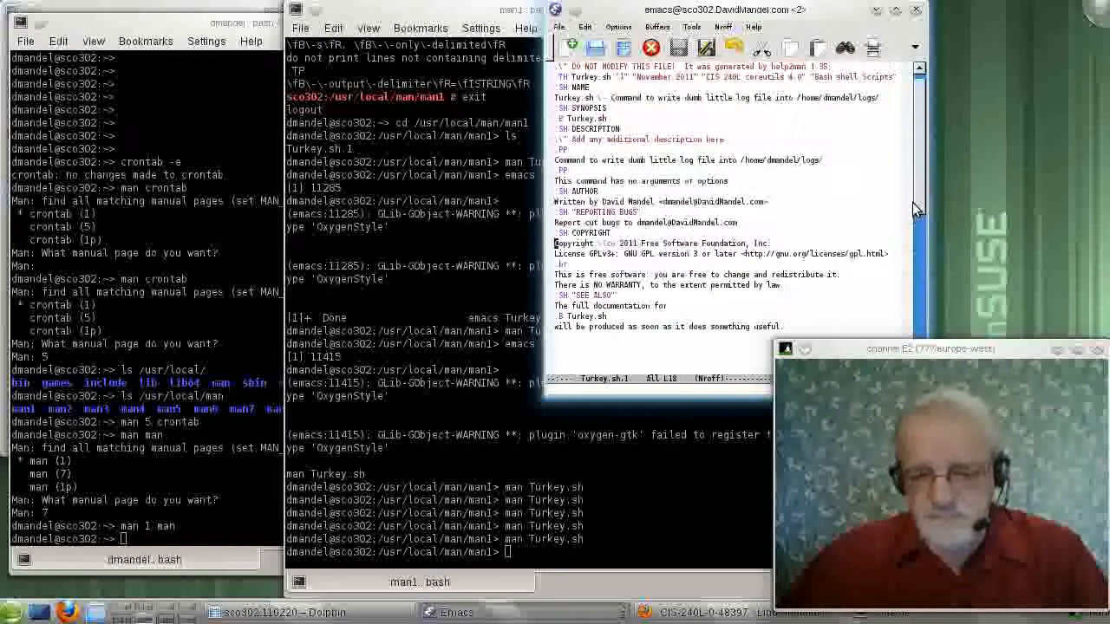
mouse_move(823, 200)
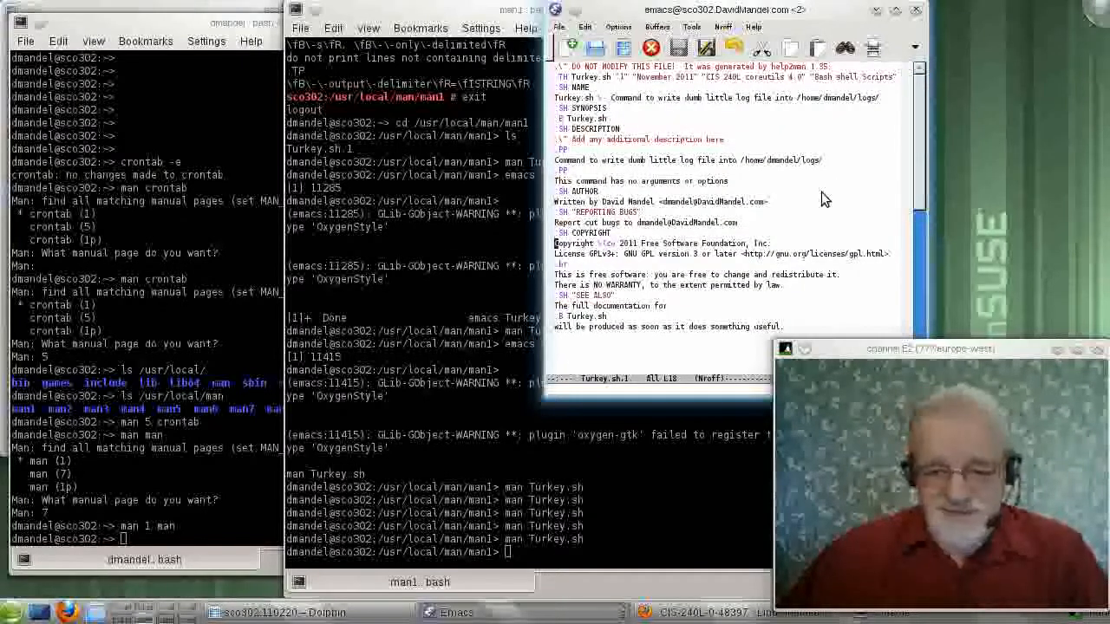
mouse_move(818, 182)
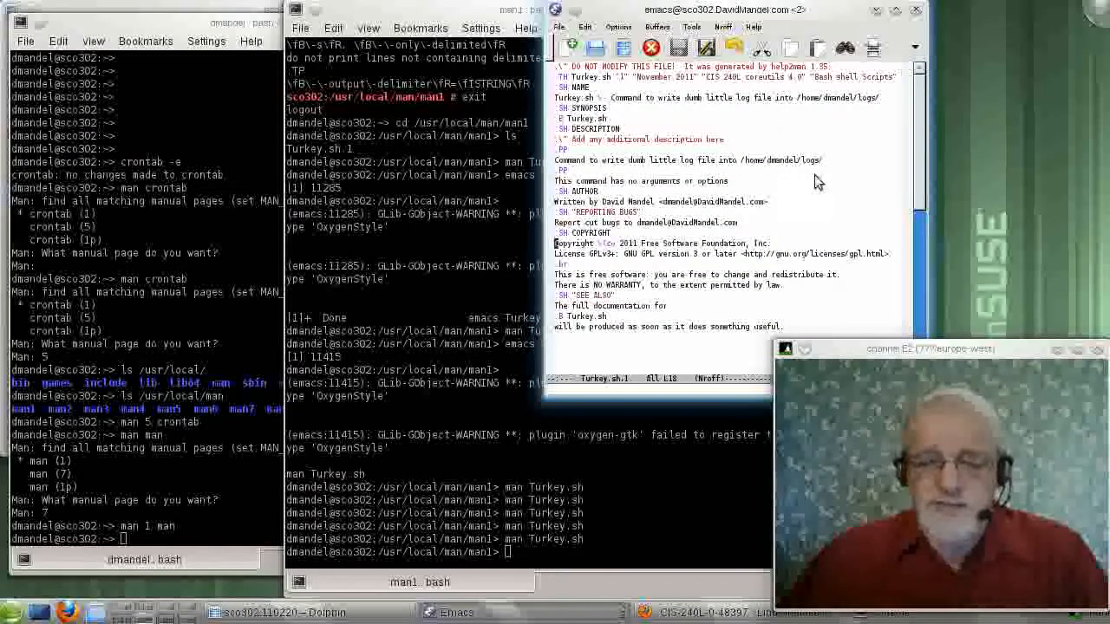
mouse_move(794, 163)
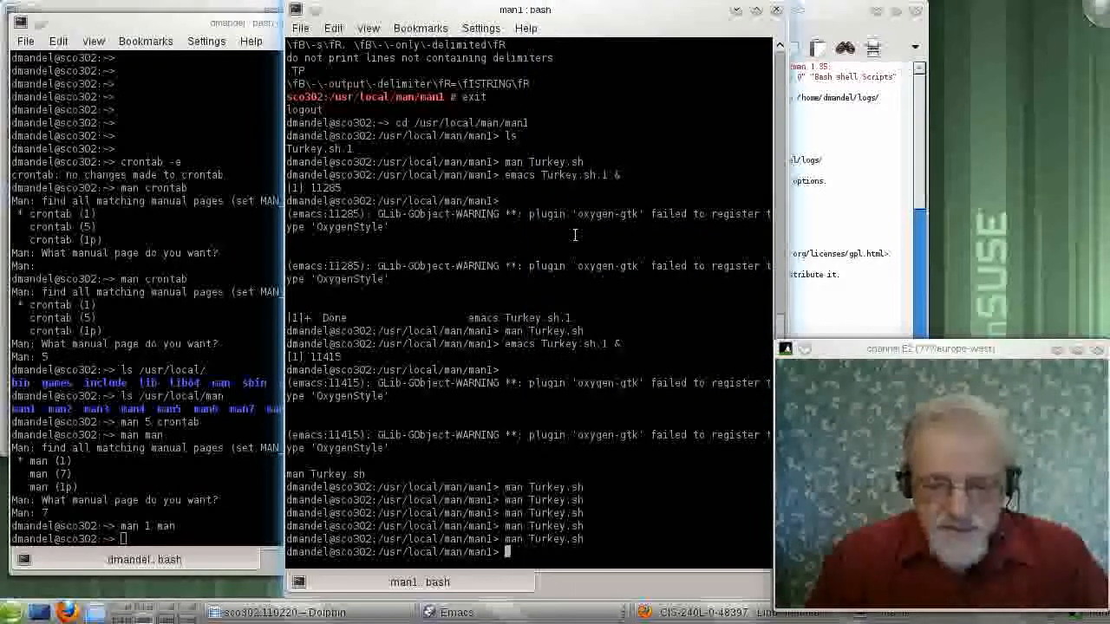
Display the Turkey.sh manual page with 'man Turkey.sh'
type("man Turkey.sh")
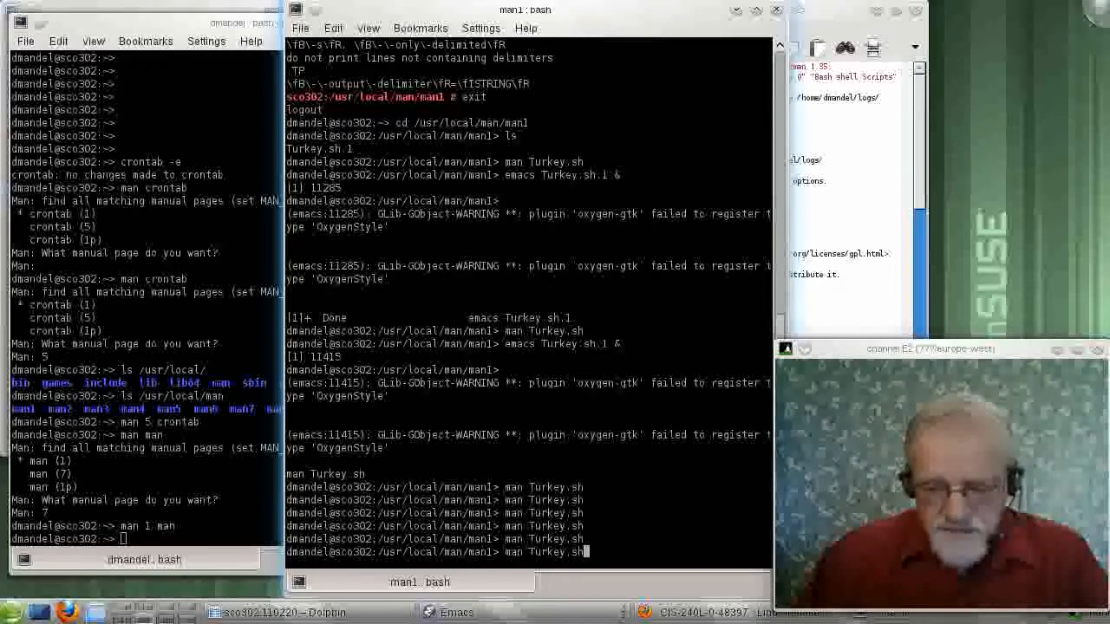
key("Return")
type("ls")
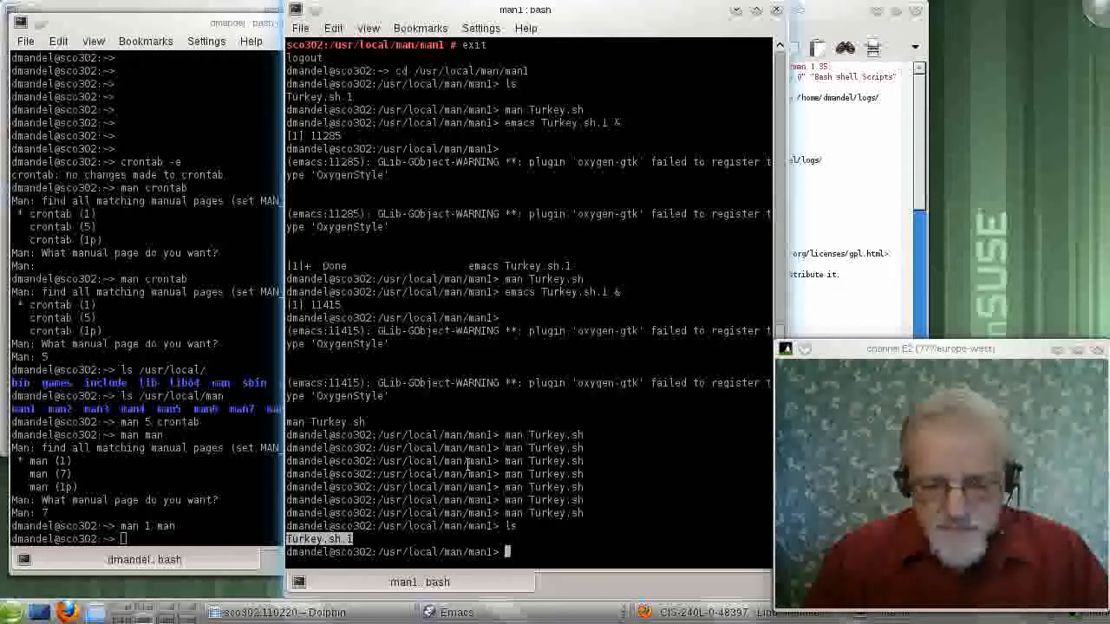
Run 'gzip Turkey.sh.1', which fails with a permission-denied error
type("gz")
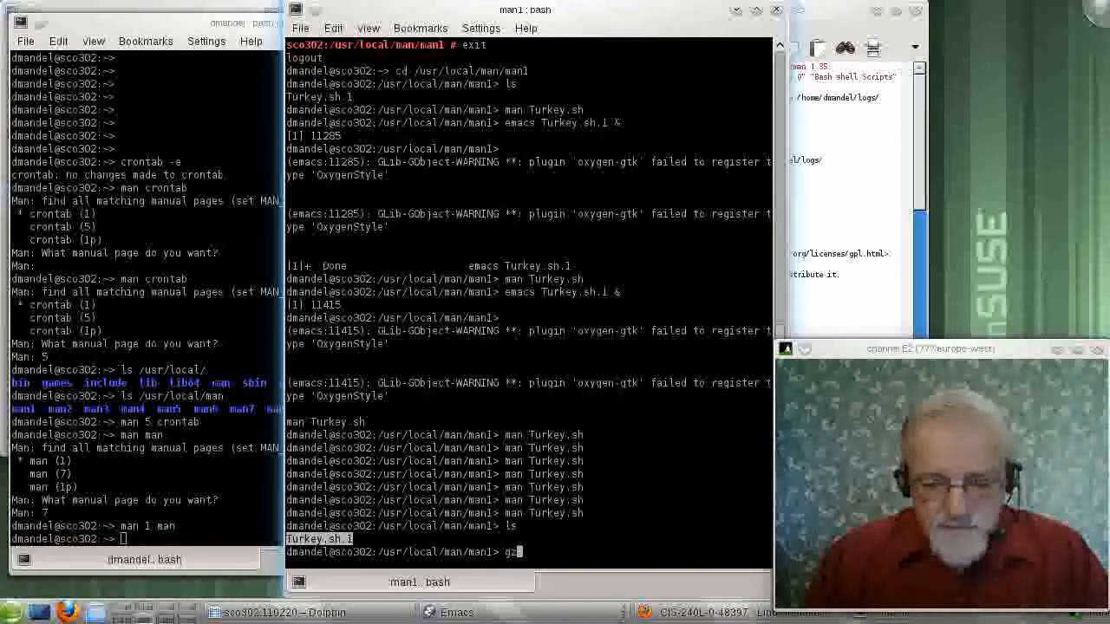
type("ip")
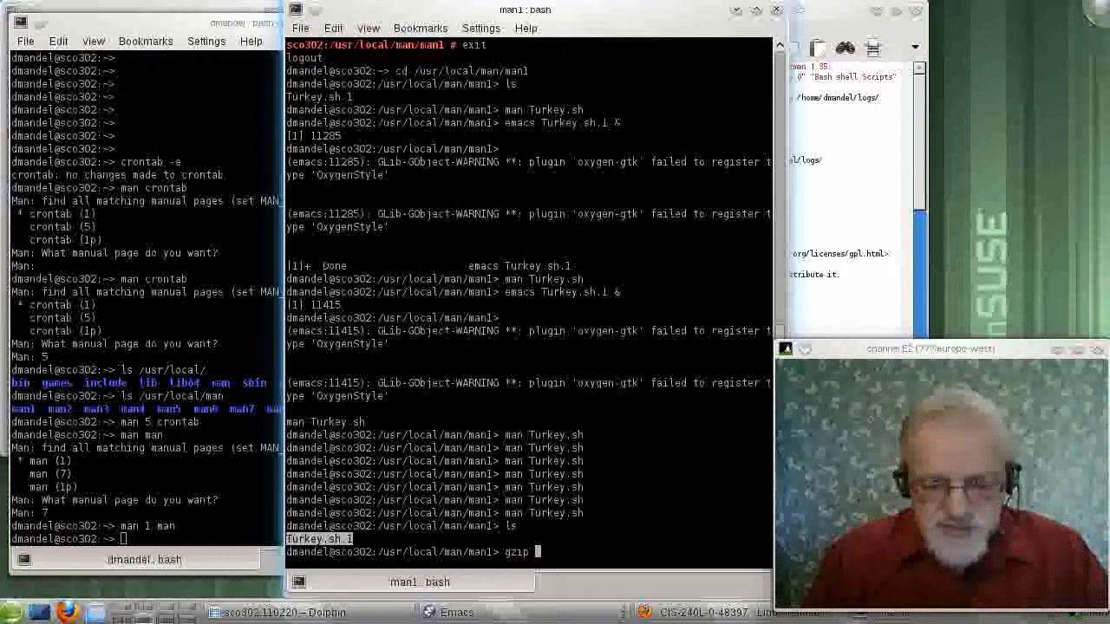
key("Return")
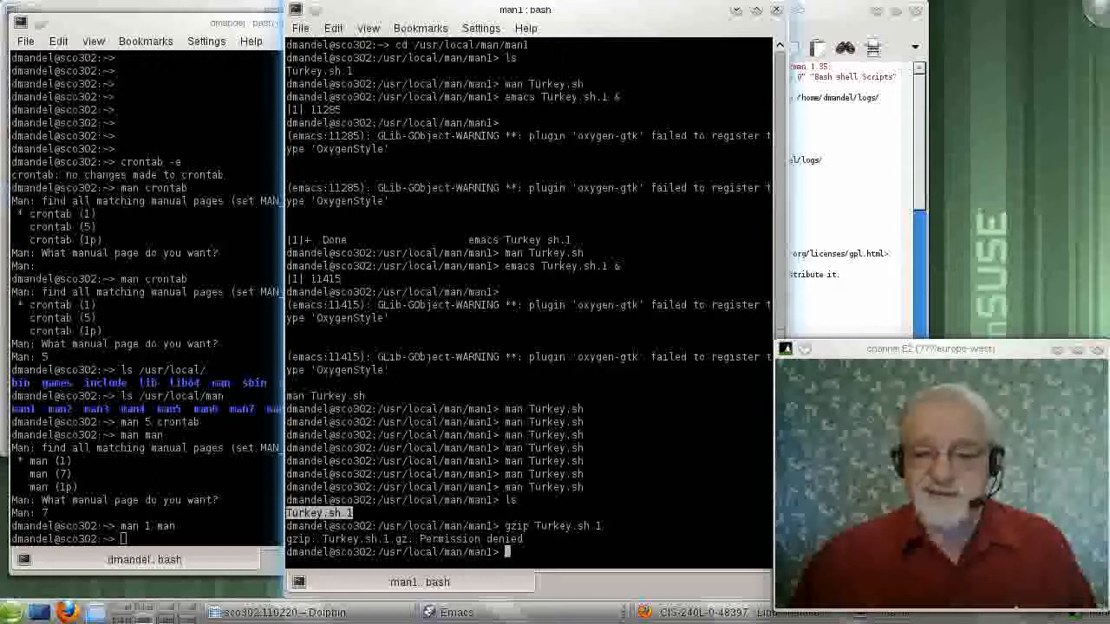
mouse_move(522, 432)
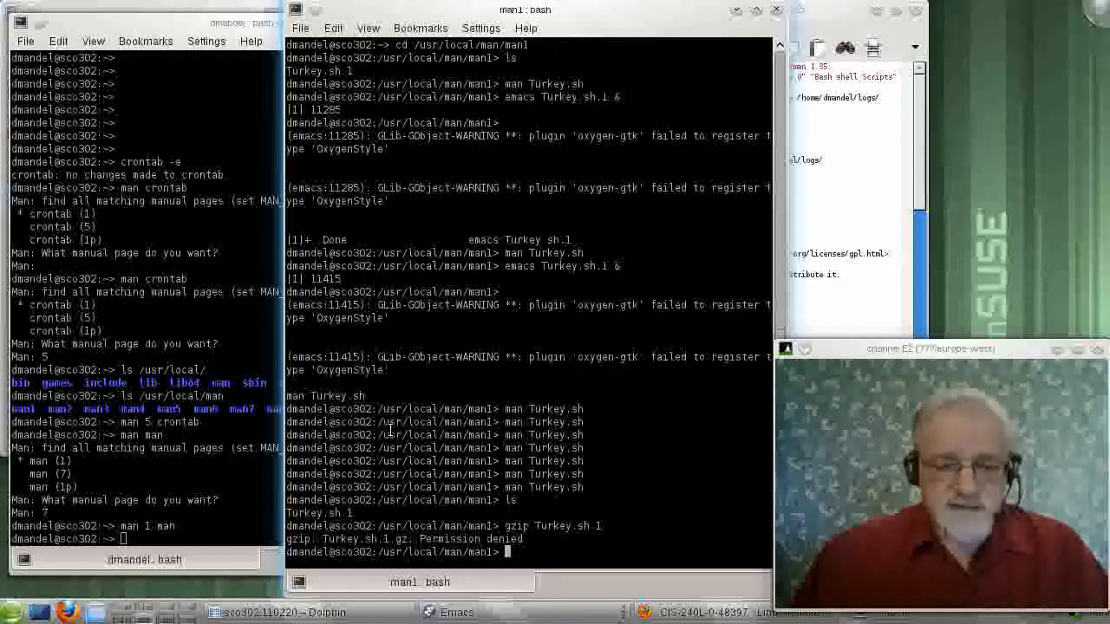
type("cd")
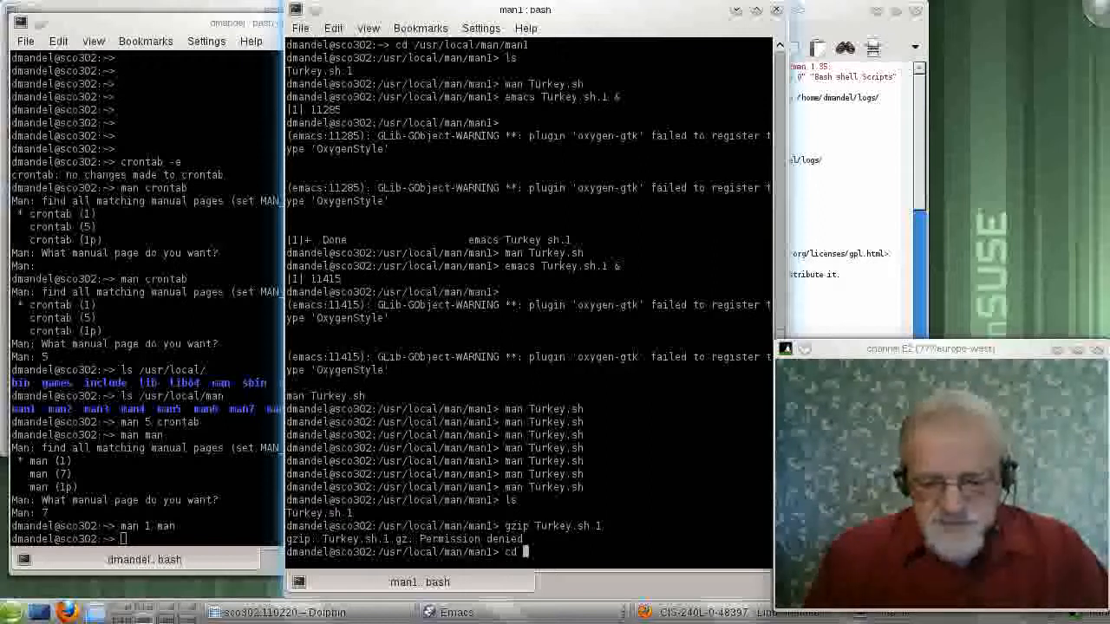